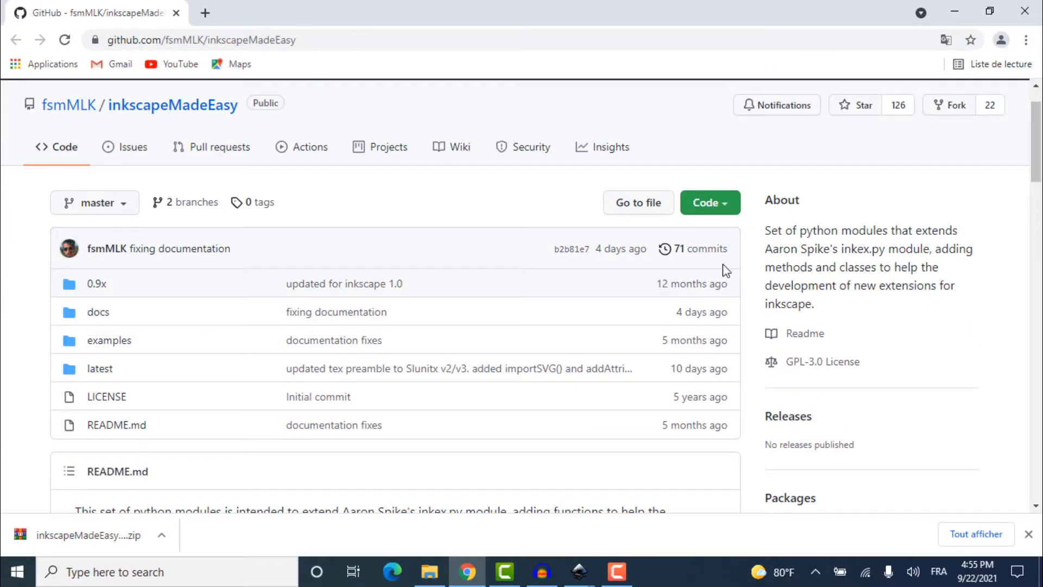
- Show the inkscapeMadeEasy GitHub repository's Code download options
click(710, 202)
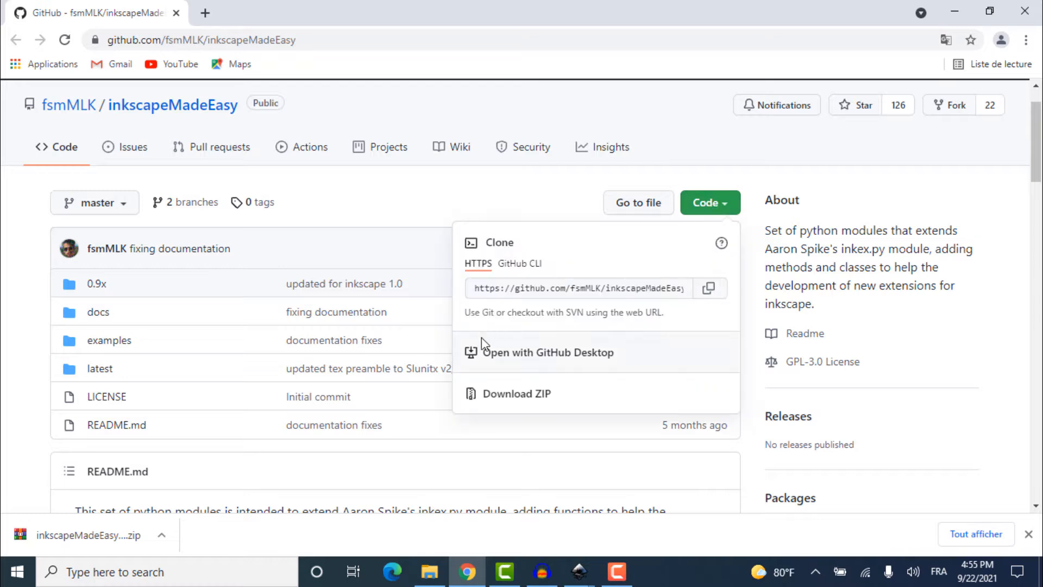
mouse_move(489, 400)
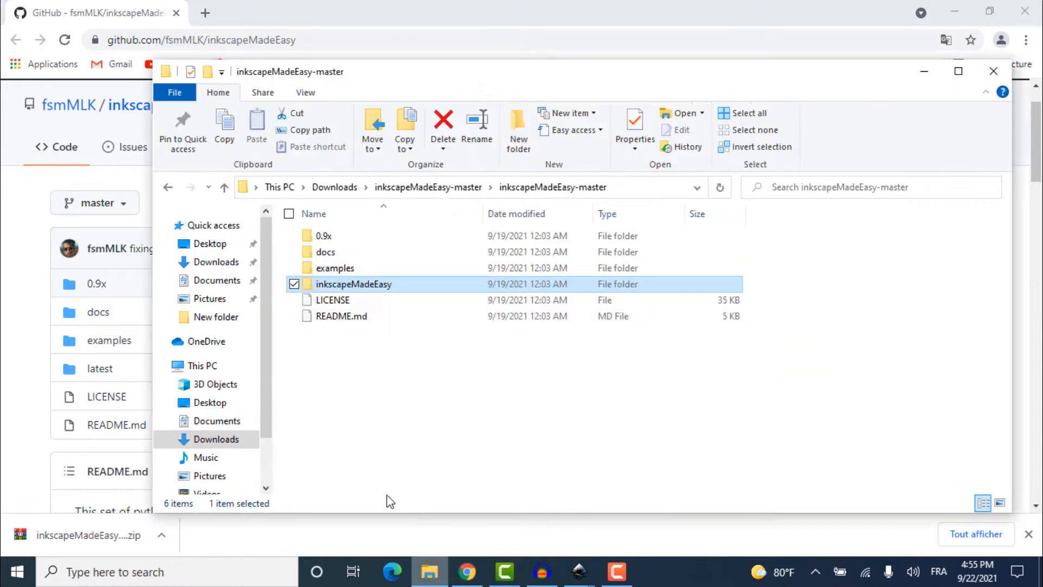
- Extract the newest inkscapeMadeEasy ZIP in Downloads and rename its 'latest' folder to inkscapeMadeEasy
click(216, 261)
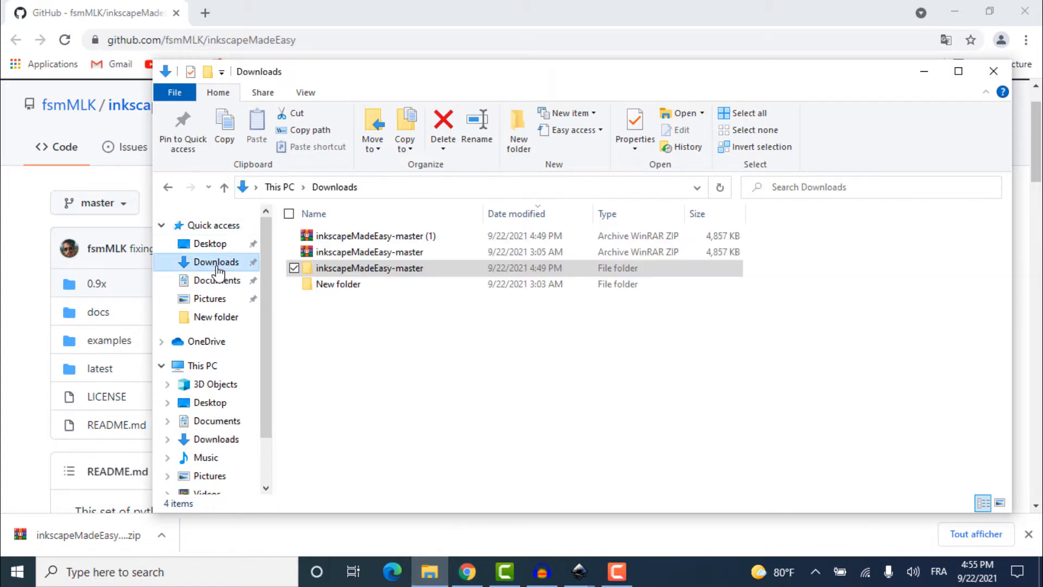
right_click(374, 236)
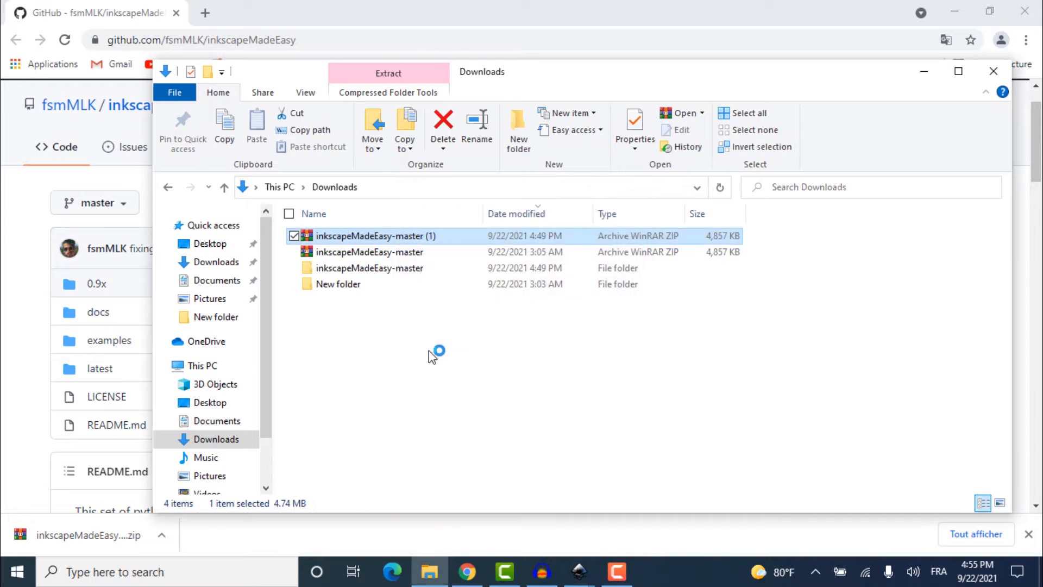
double_click(371, 236)
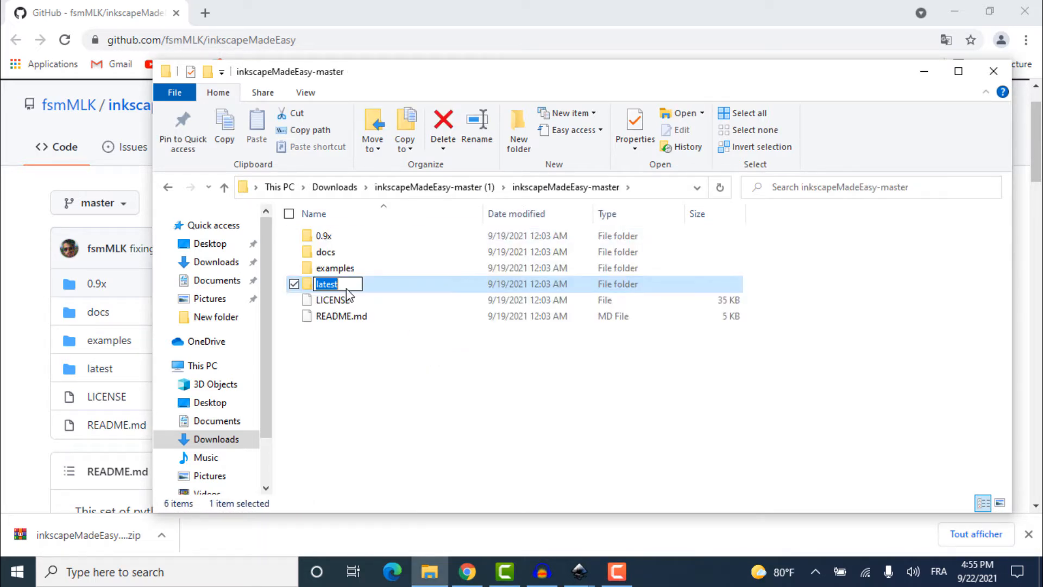
text(inkscape)
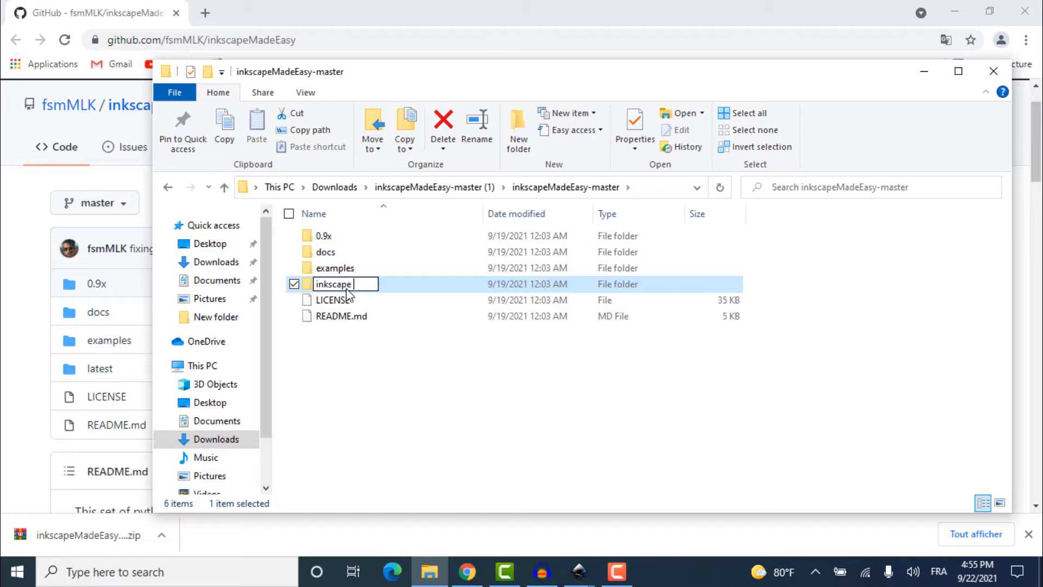
text(MadeEsay)
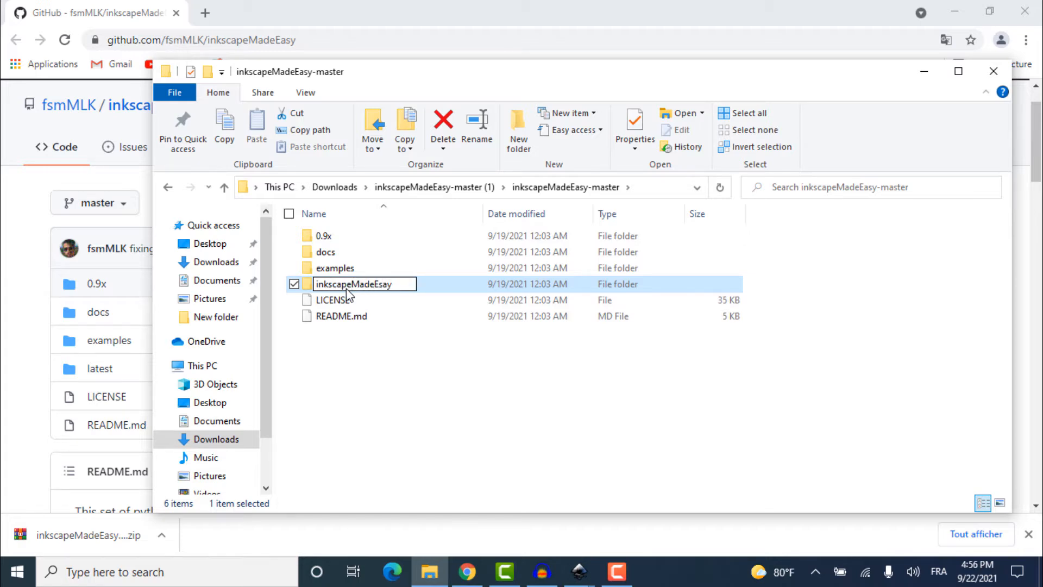
click(346, 346)
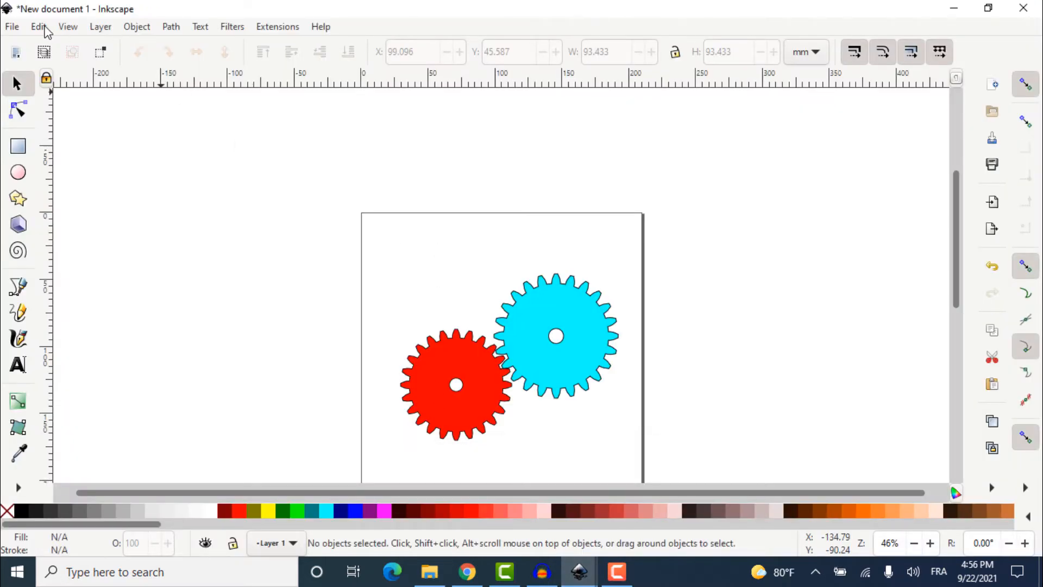
- Open Edit > Preferences to show the System page with the extensions folder path
click(38, 26)
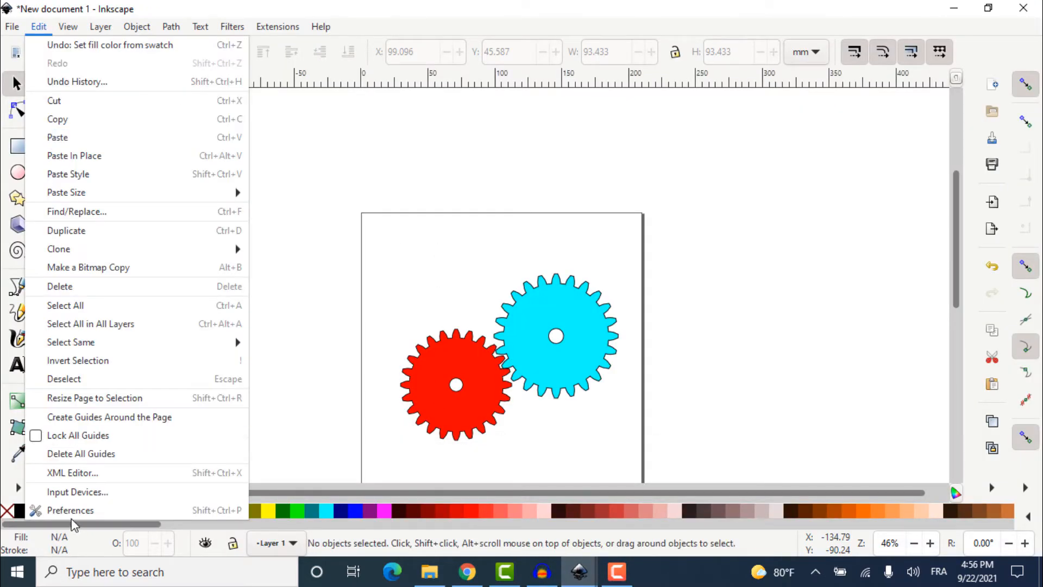
click(70, 510)
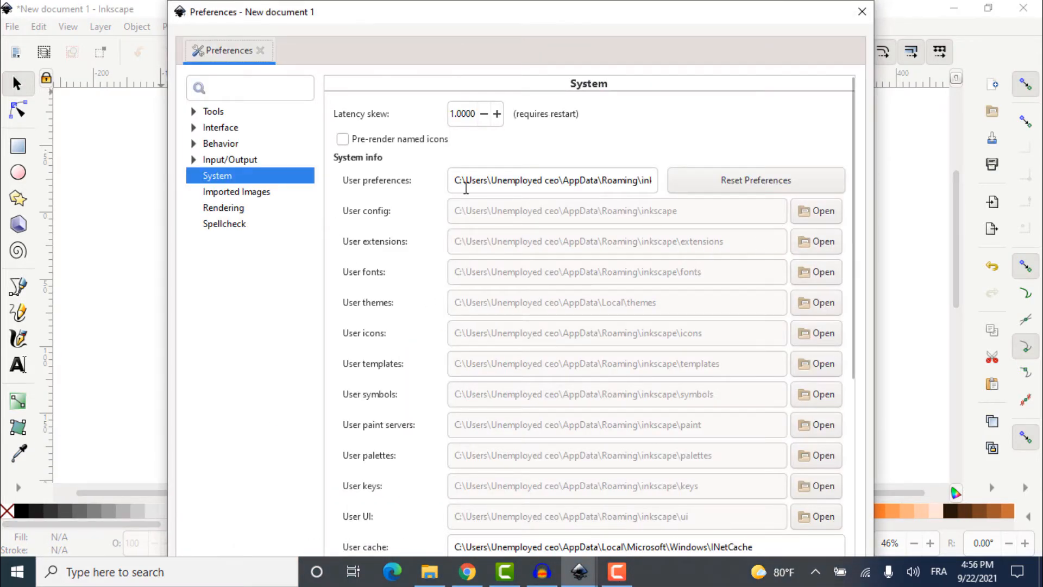
mouse_move(822, 249)
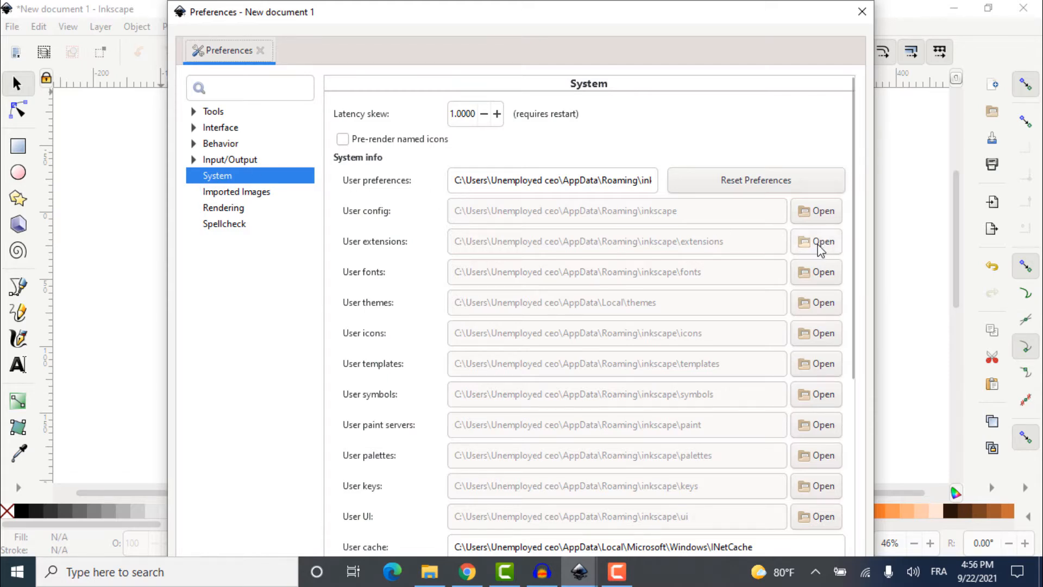
- Open the User extensions folder in File Explorer from System preferences
click(816, 241)
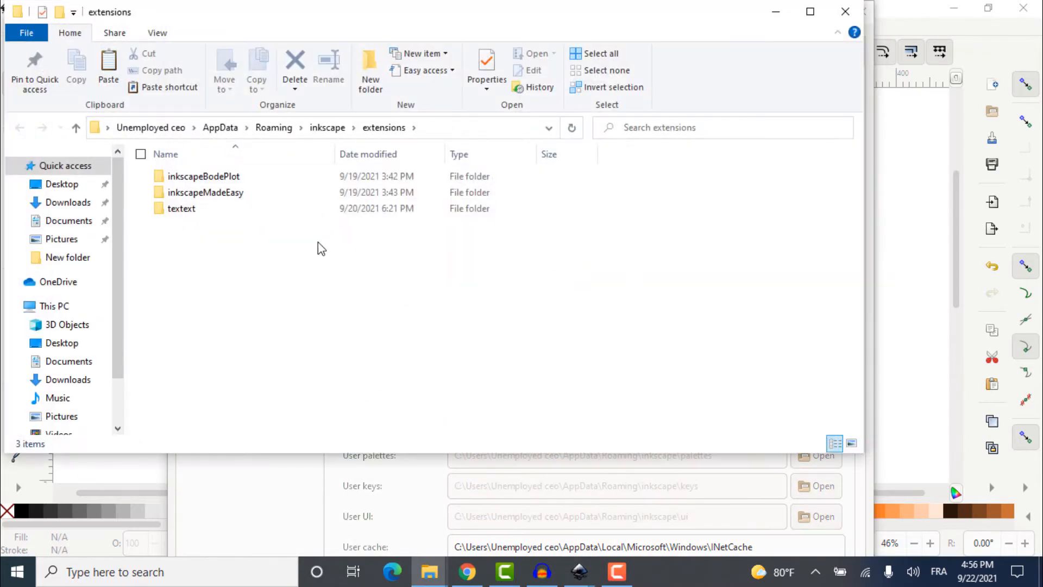
mouse_move(239, 262)
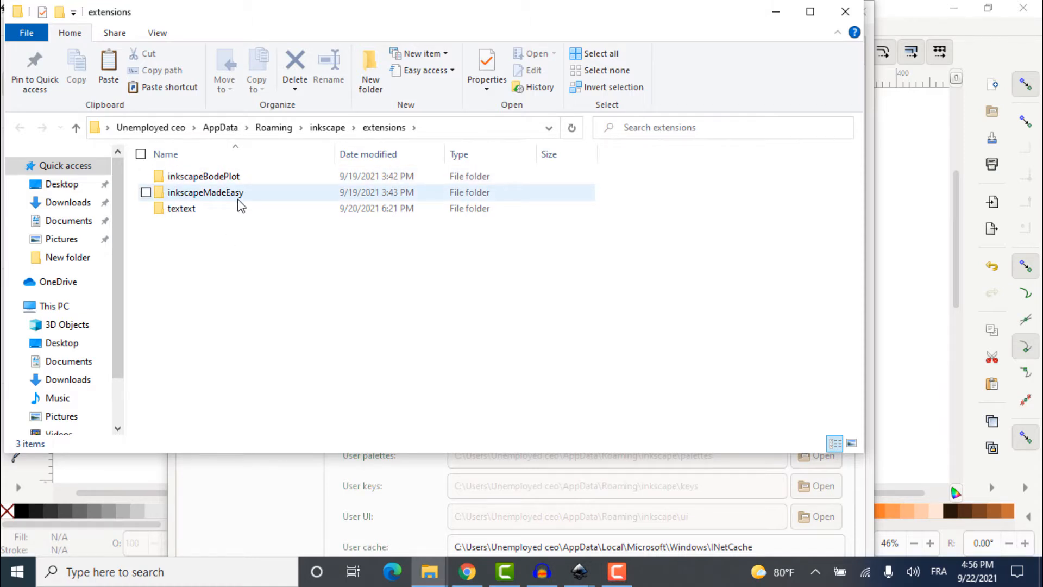
- Show the Extensions menu to check that the fsmMLK category is listed
click(276, 27)
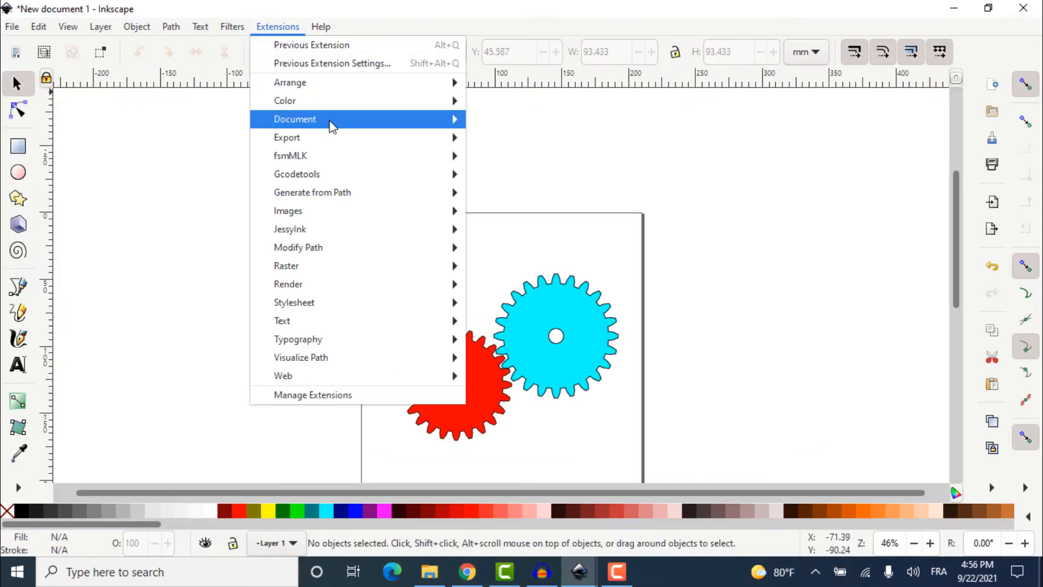
mouse_move(287, 137)
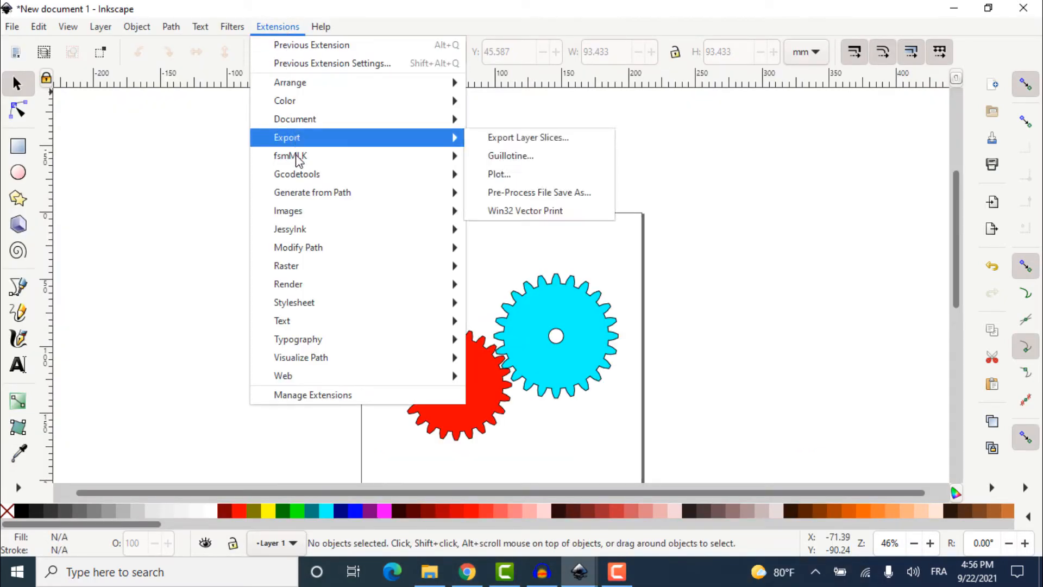
mouse_move(291, 156)
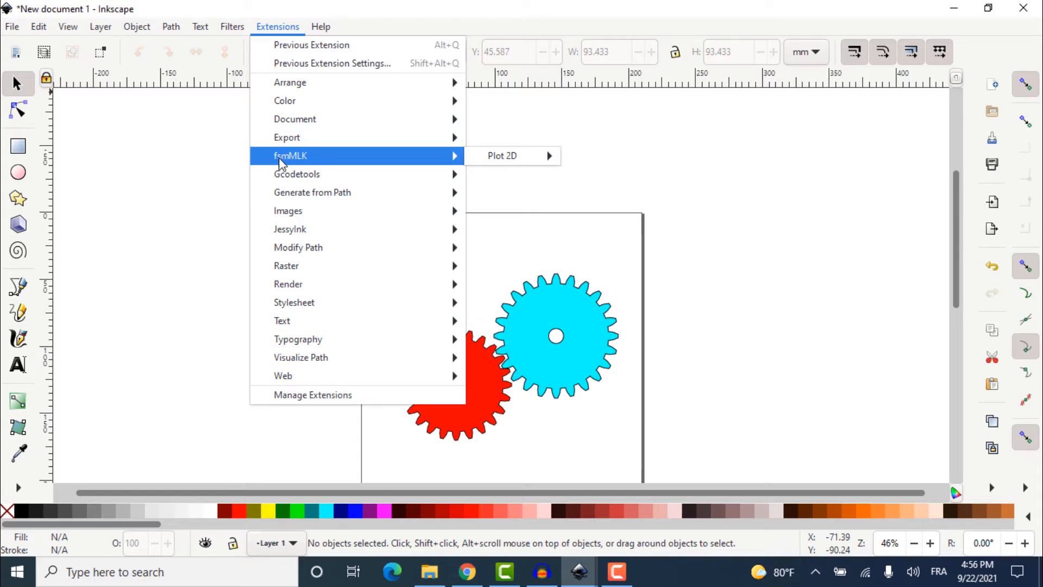
mouse_move(318, 155)
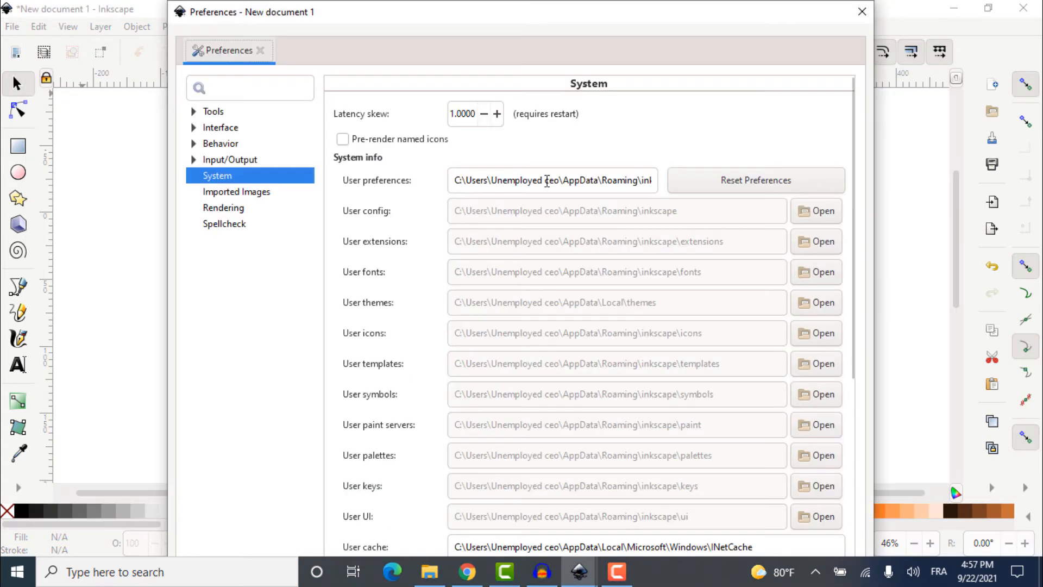
mouse_move(904, 265)
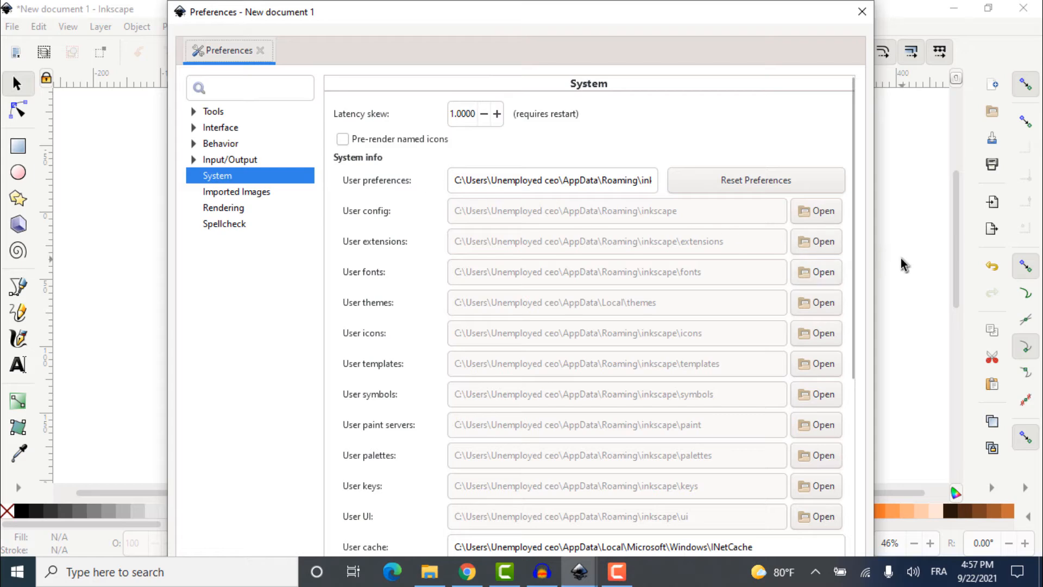
- Open inkscapeMadeEasy_Draw.py from the user extensions folder in Notepad++
click(815, 241)
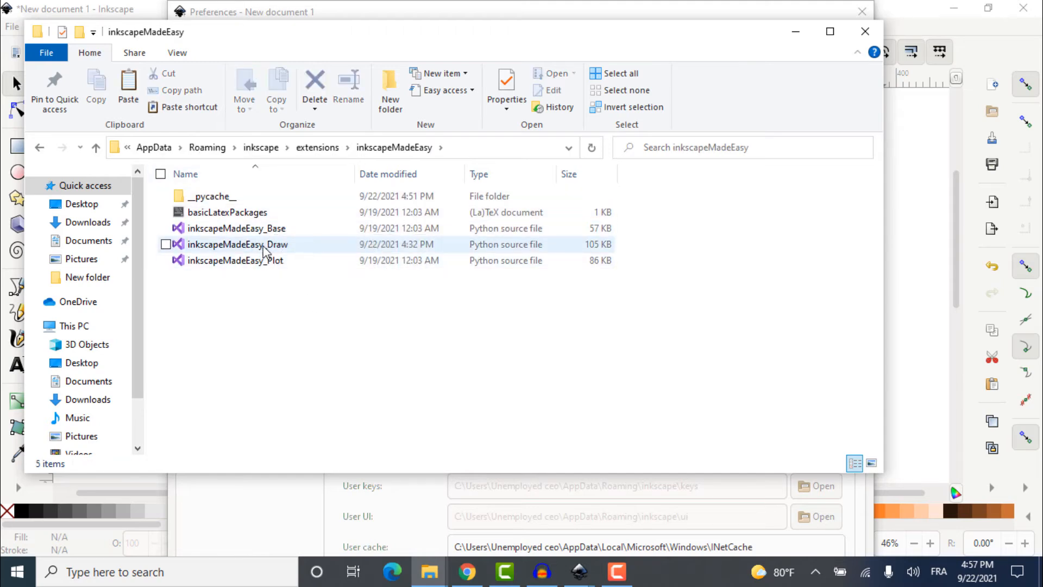
right_click(237, 244)
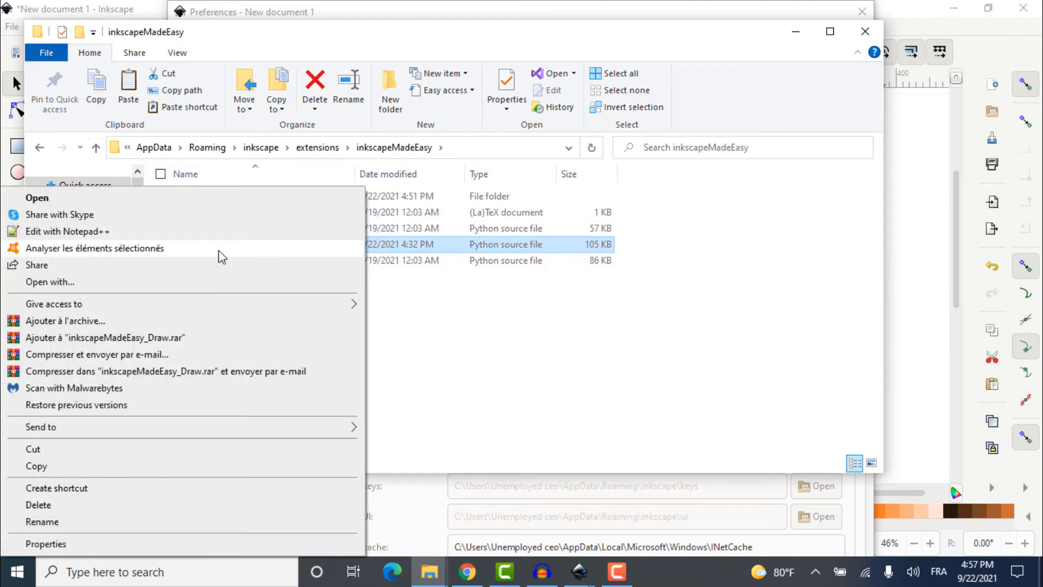
click(68, 230)
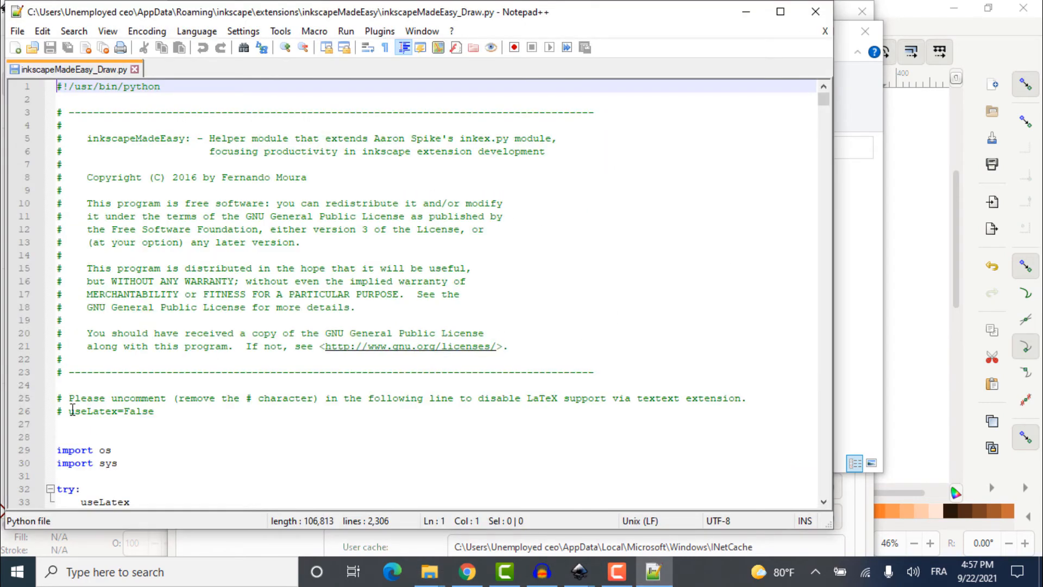
- Remove the '# ' before useLatex=False on line 26, save, and exit Notepad++
click(63, 411)
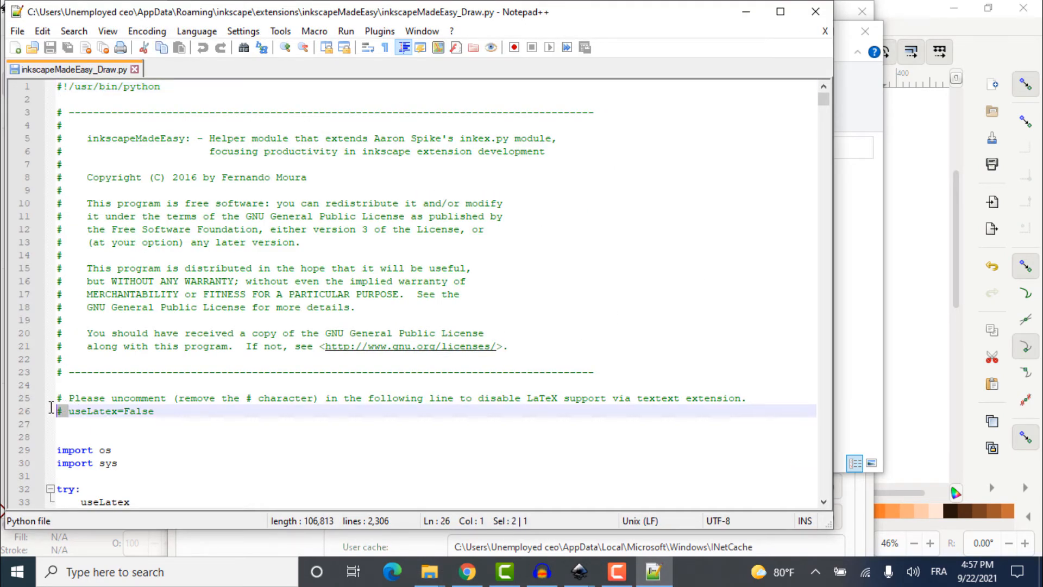
key(Delete)
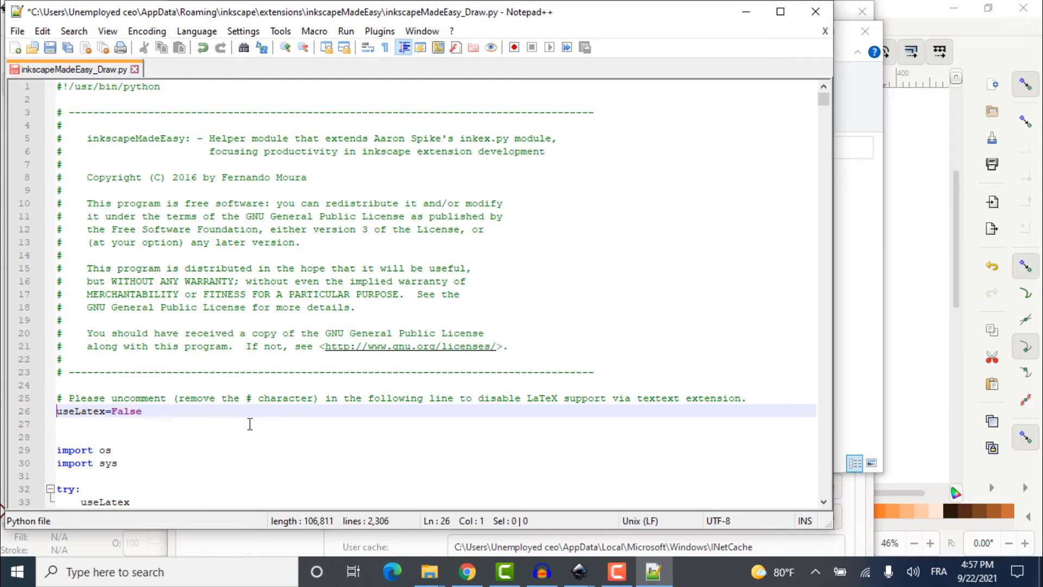
click(110, 412)
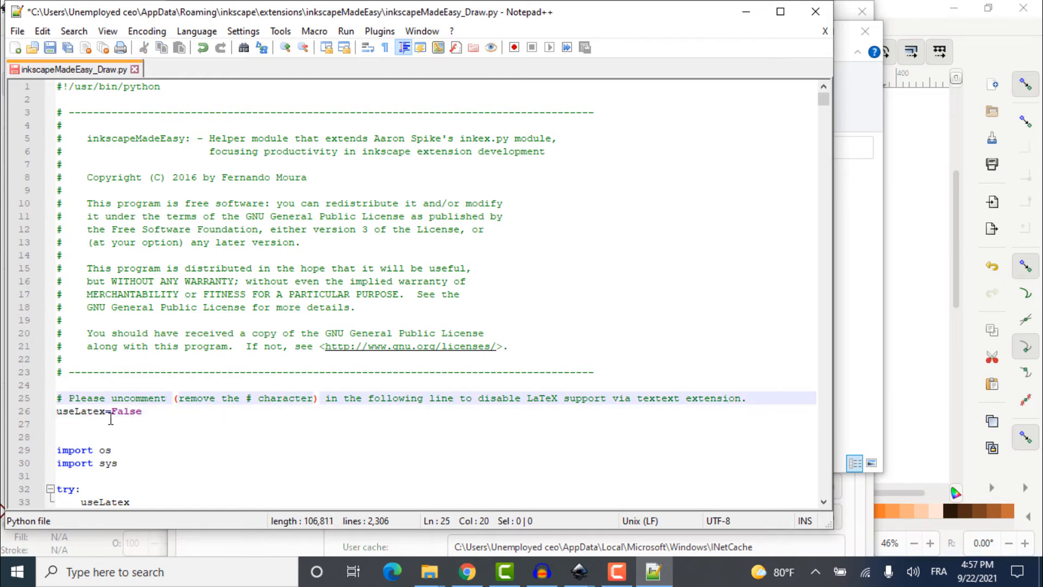
click(172, 423)
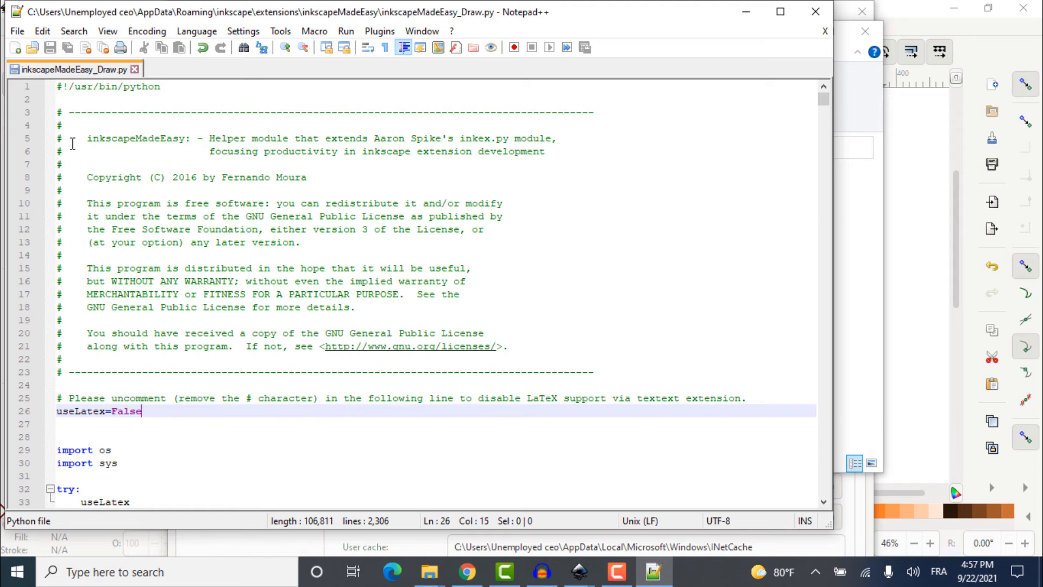
click(17, 30)
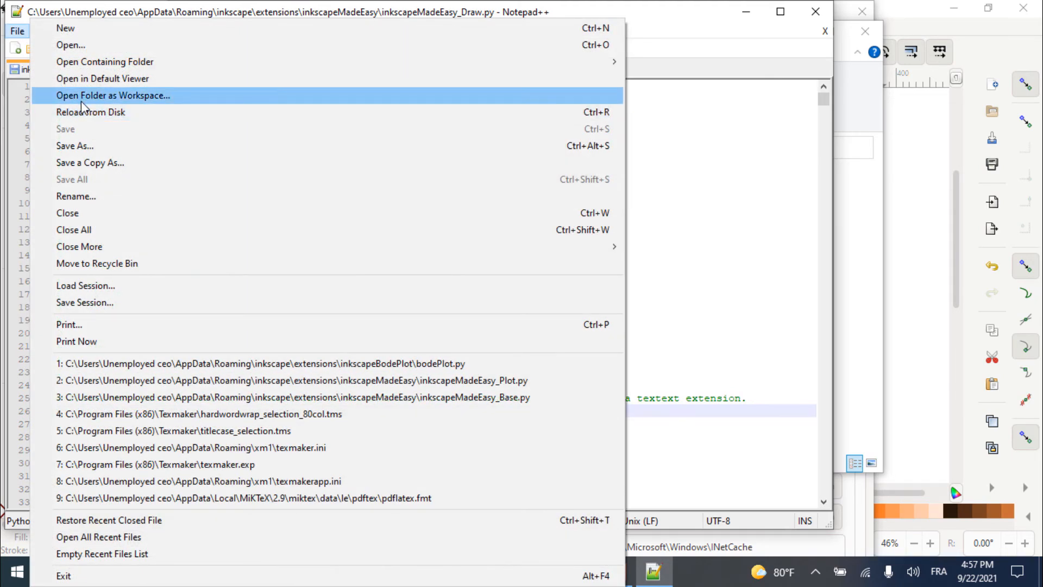
mouse_move(681, 183)
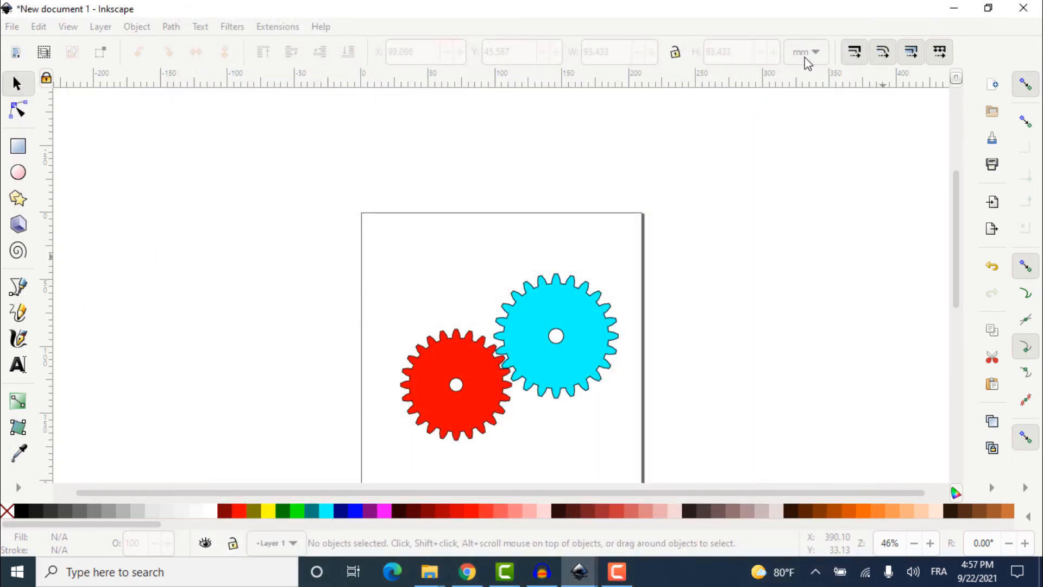
- Draw a Bode plot using Extensions > fsmMLK > Plot 2D > Bode Plot H(s)
click(278, 27)
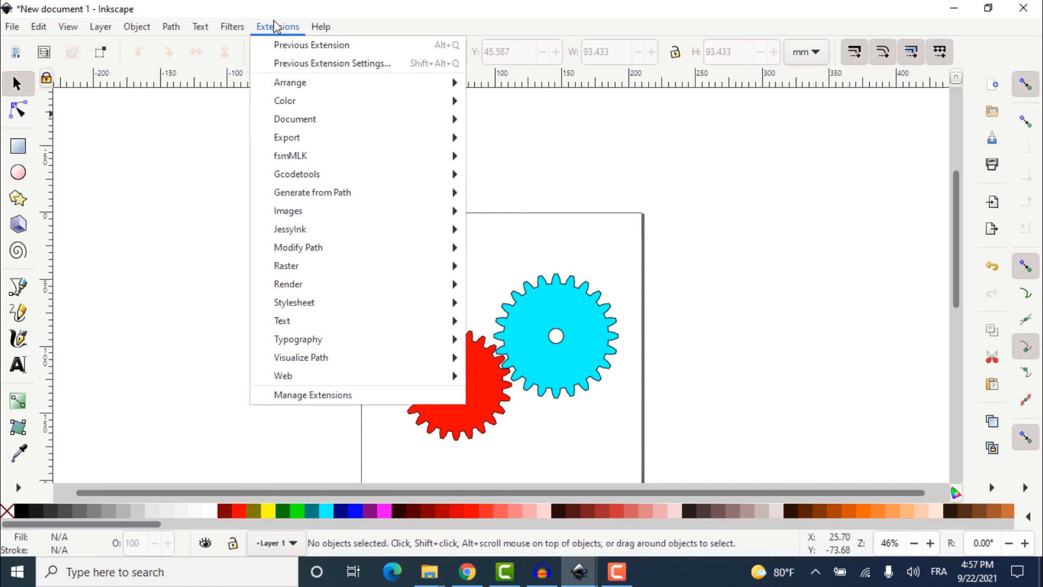
mouse_move(319, 155)
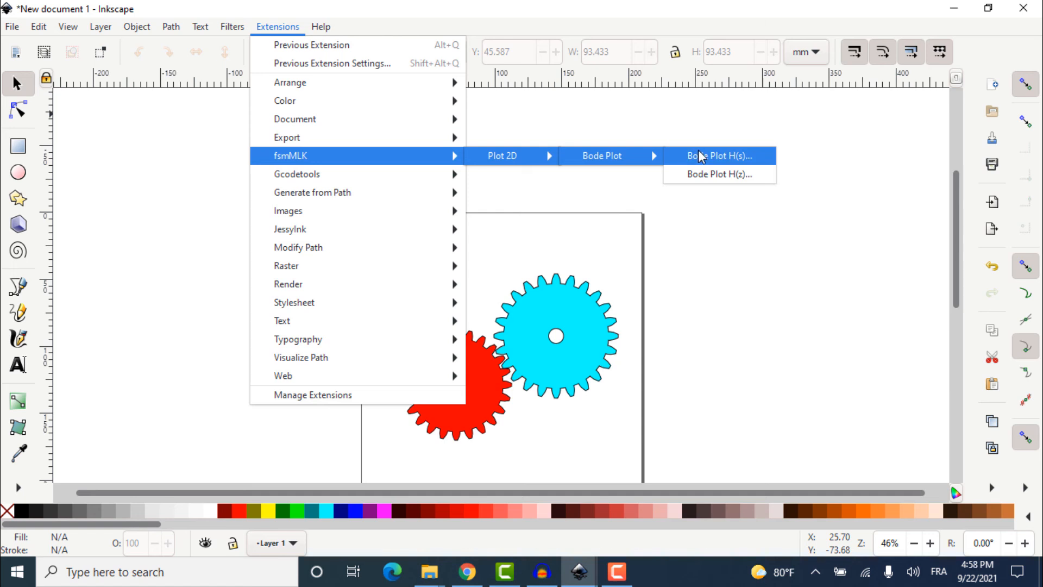
click(719, 156)
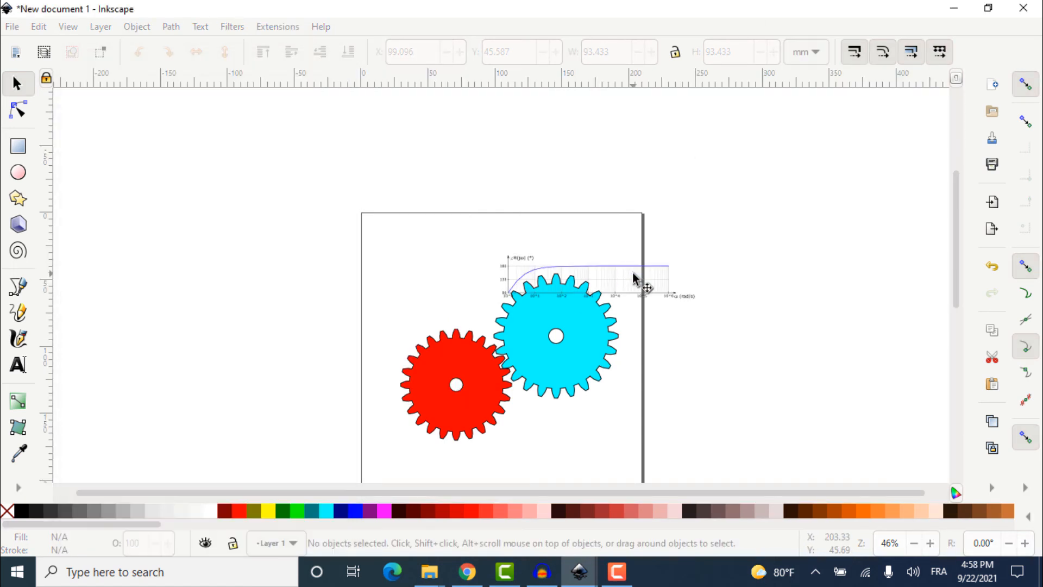